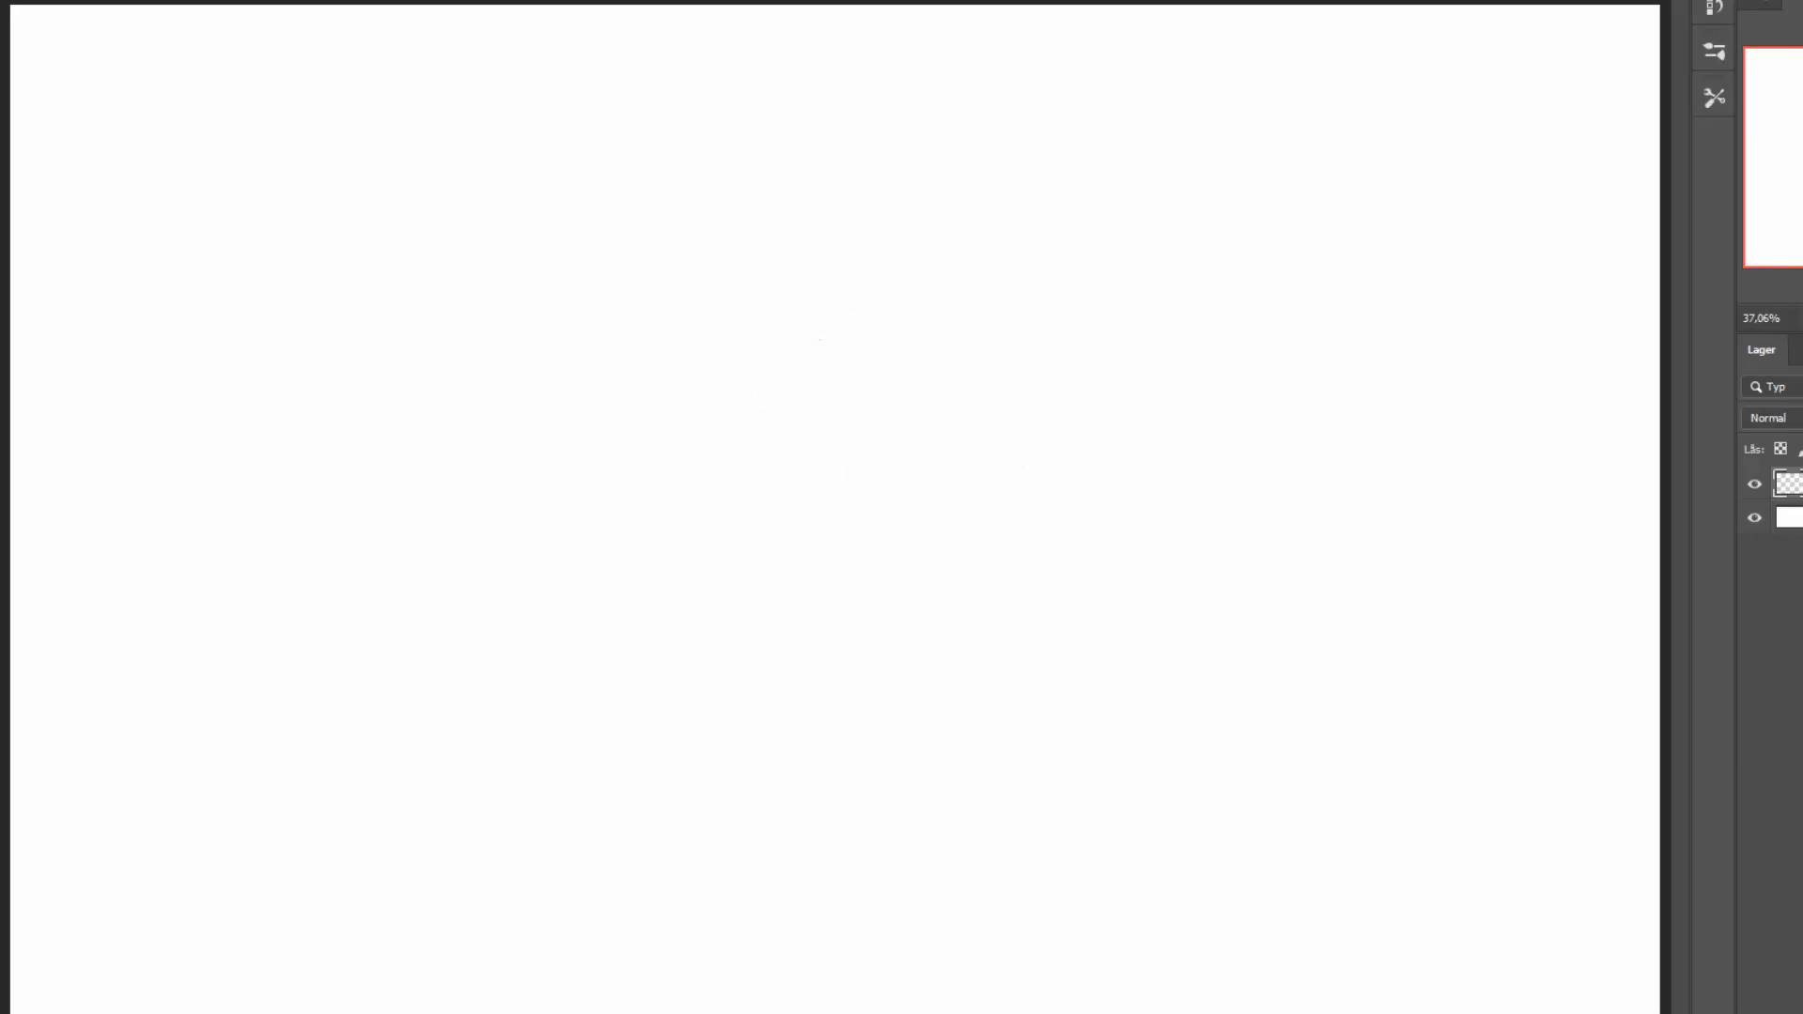
- Trace bold black ink over the heel pad, four toe pads and lower paw contour
left_click_drag(714, 334, 1082, 564)
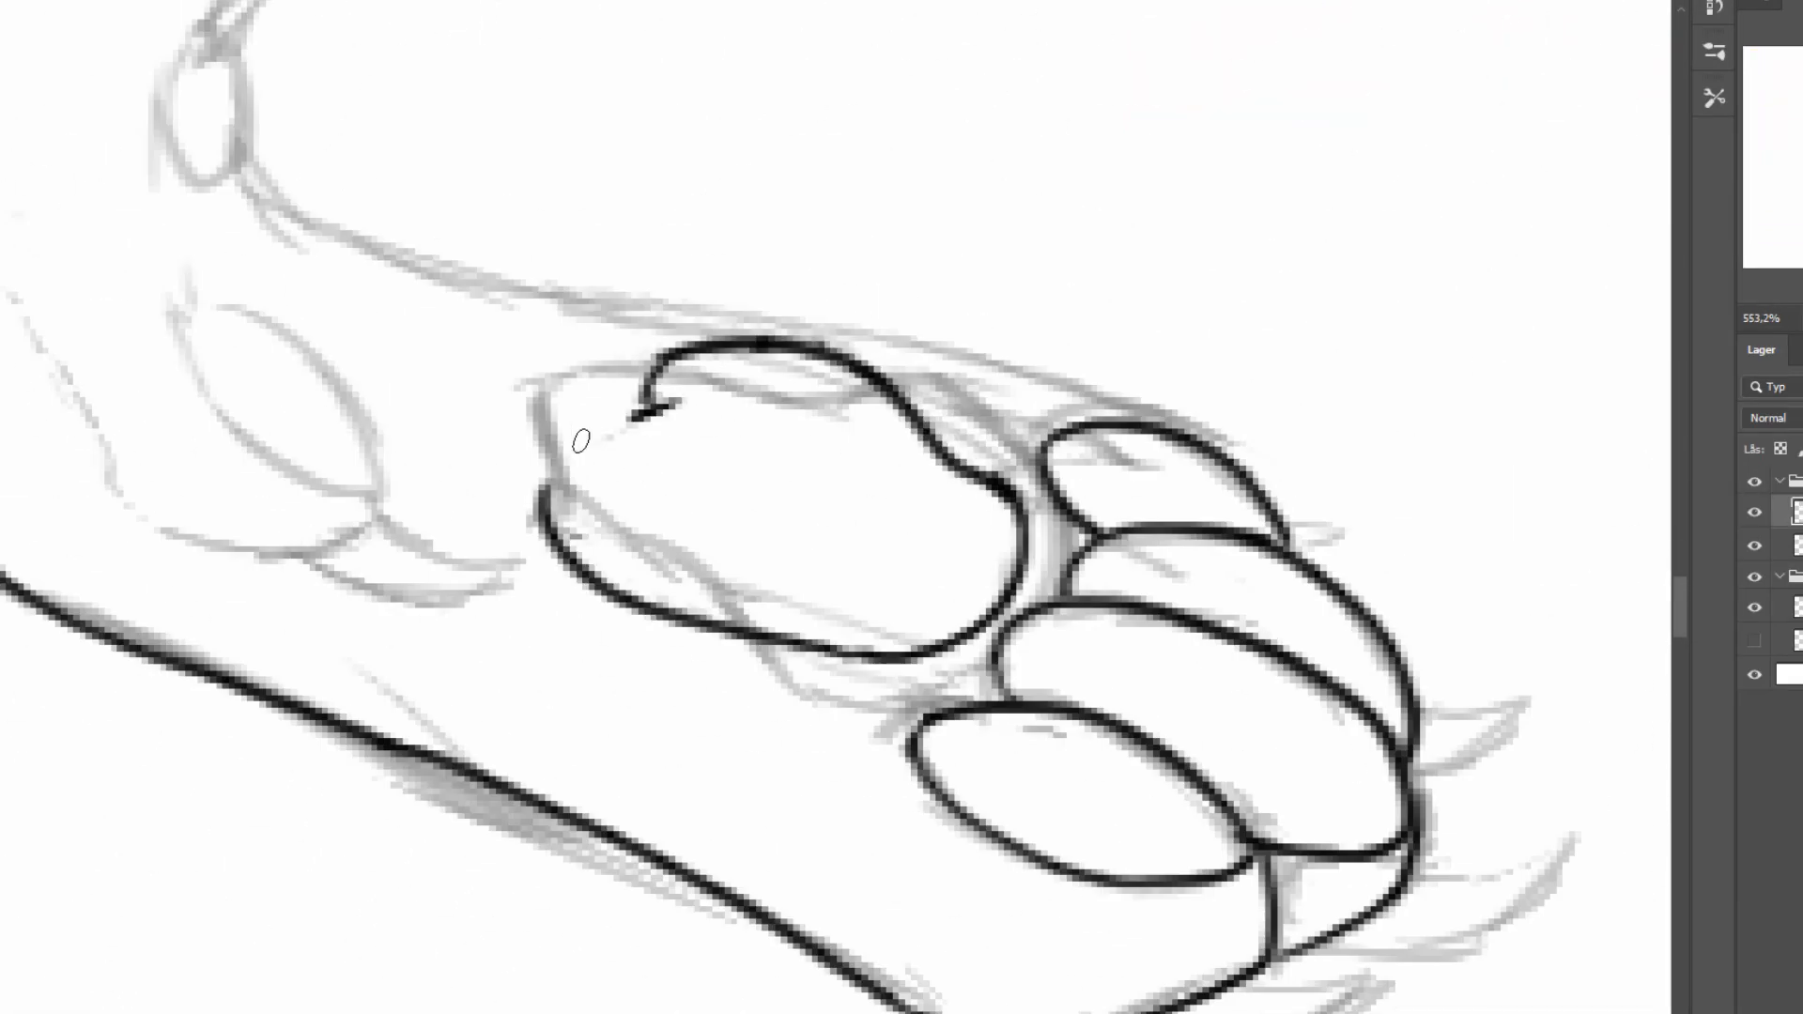
- Scroll across the canvas while flat-colouring the cream wolf and dark grey red-faced wolf
scroll("down", 3)
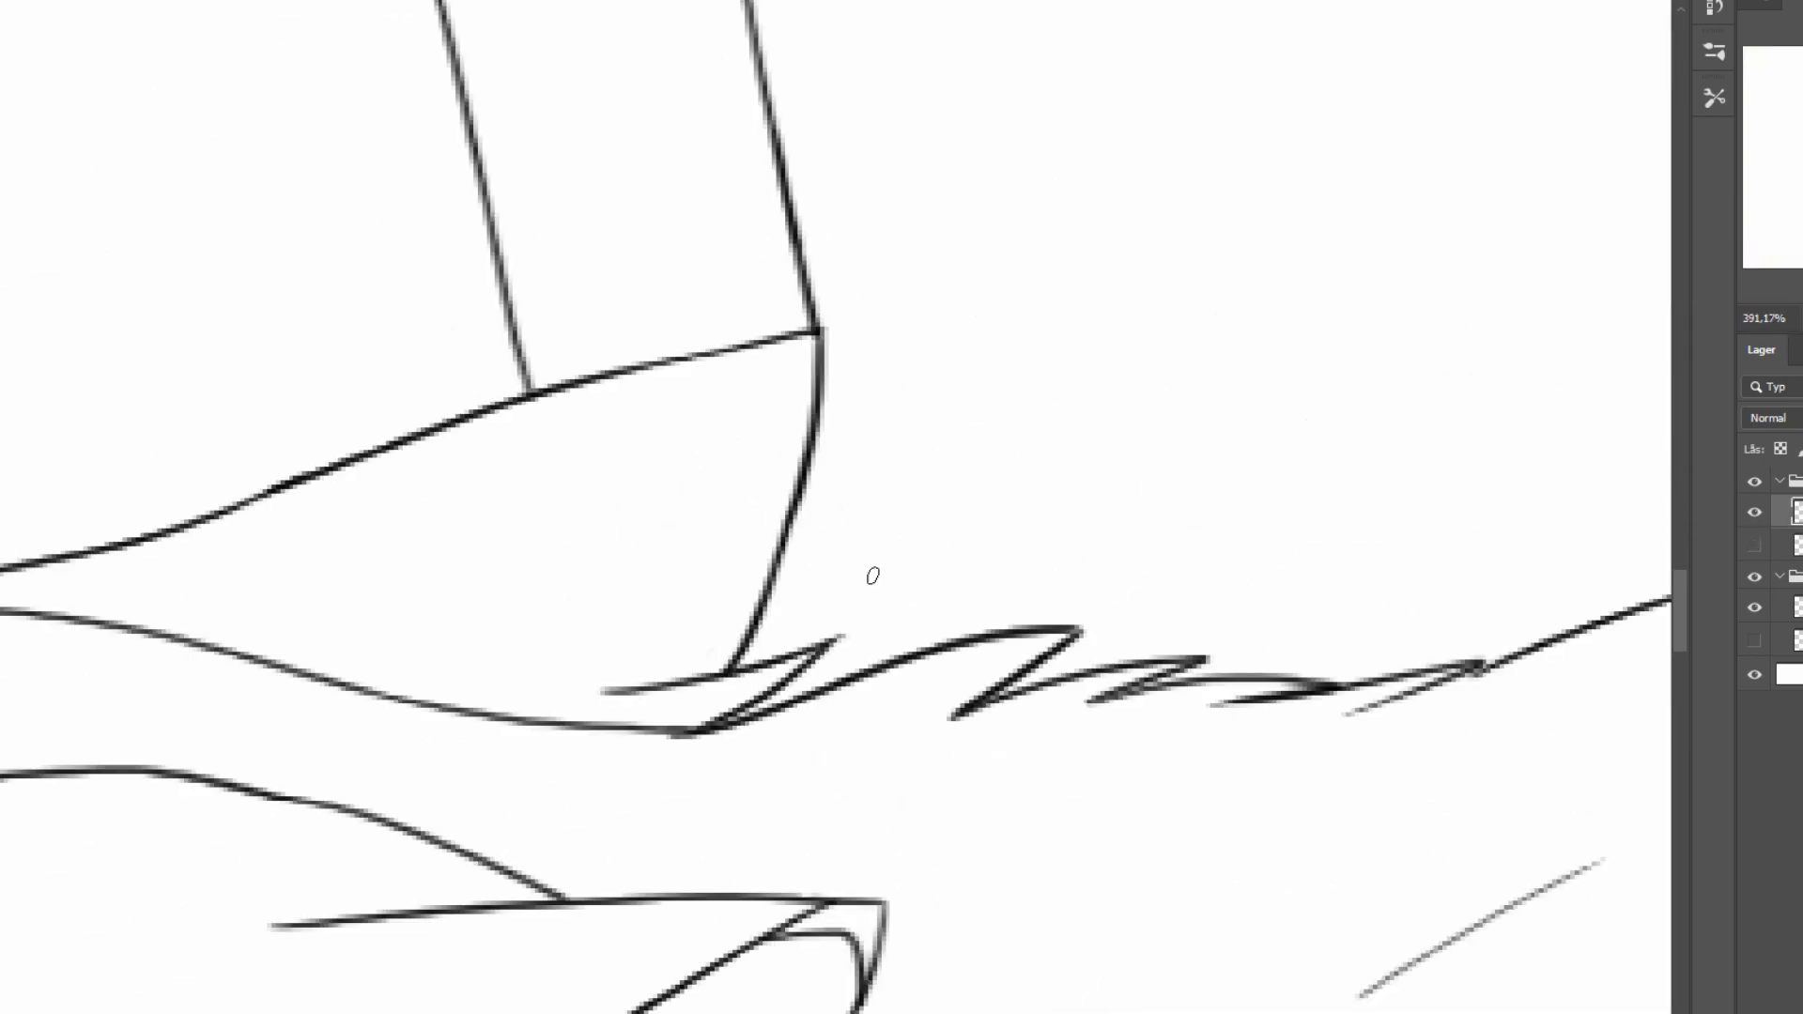
scroll("down", 3)
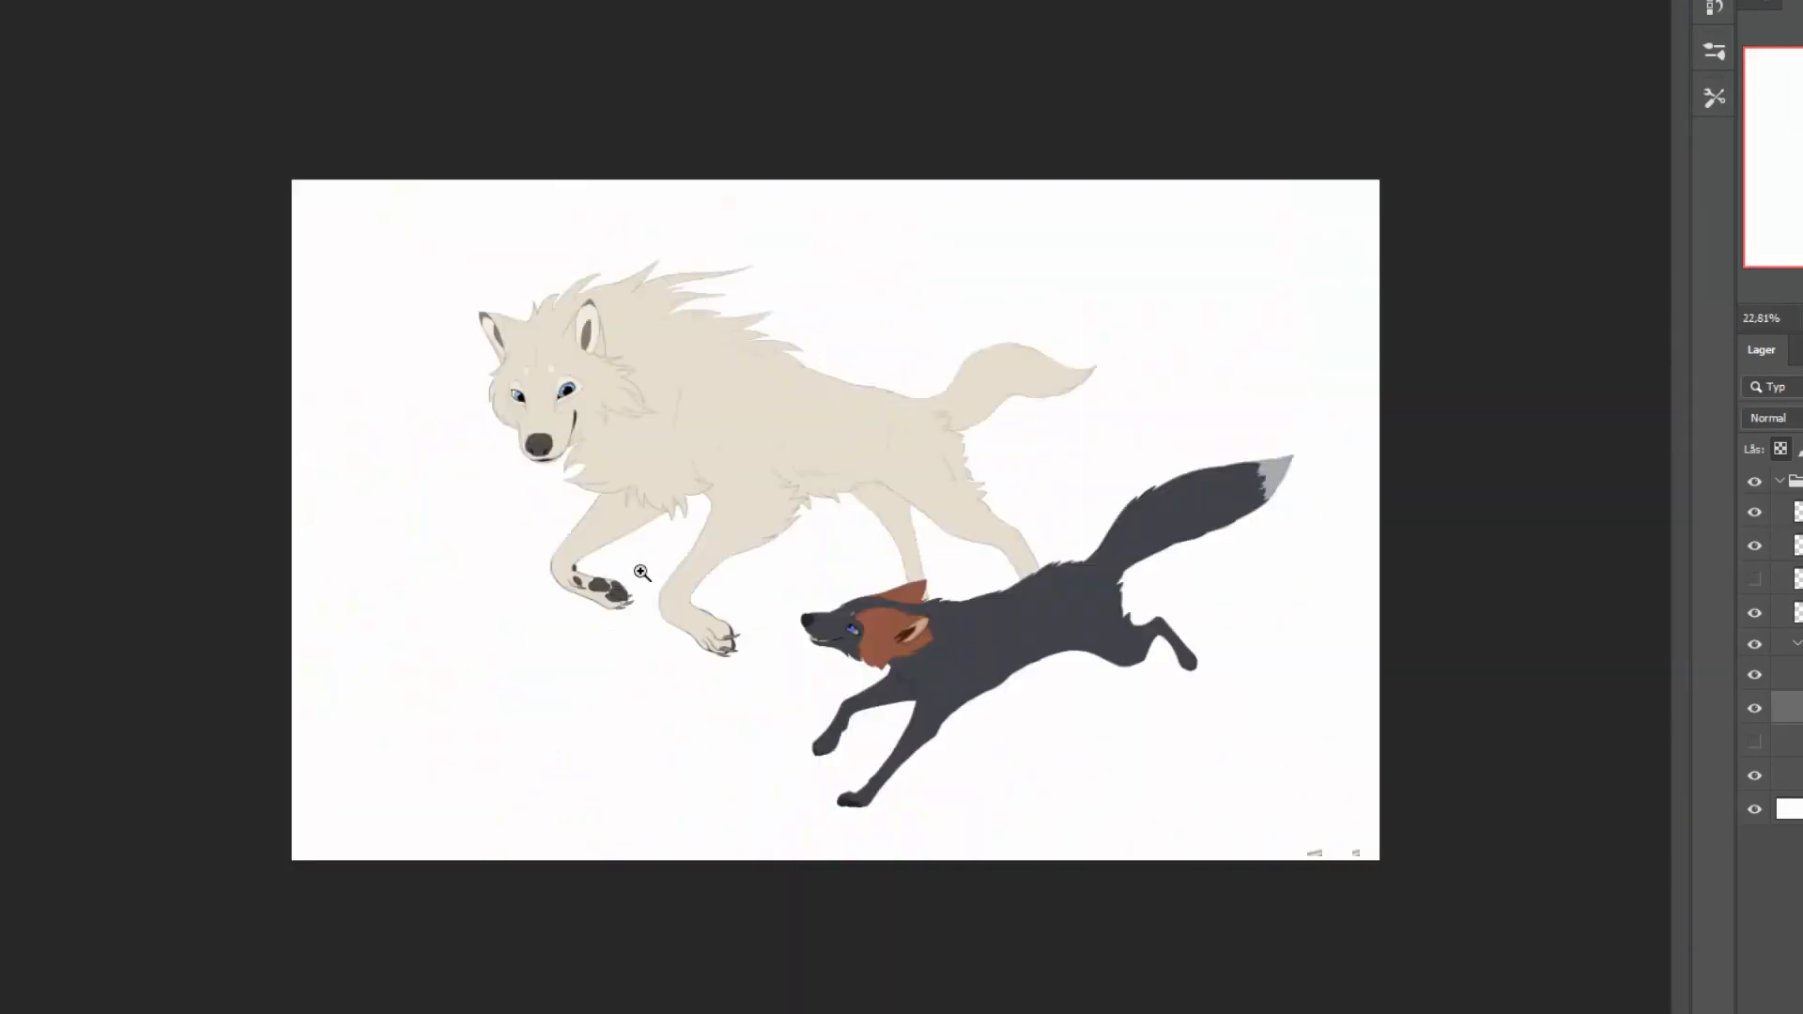
- Paint pale blue sky and textured golden grass on the background layer behind the wolves
left_click(644, 571)
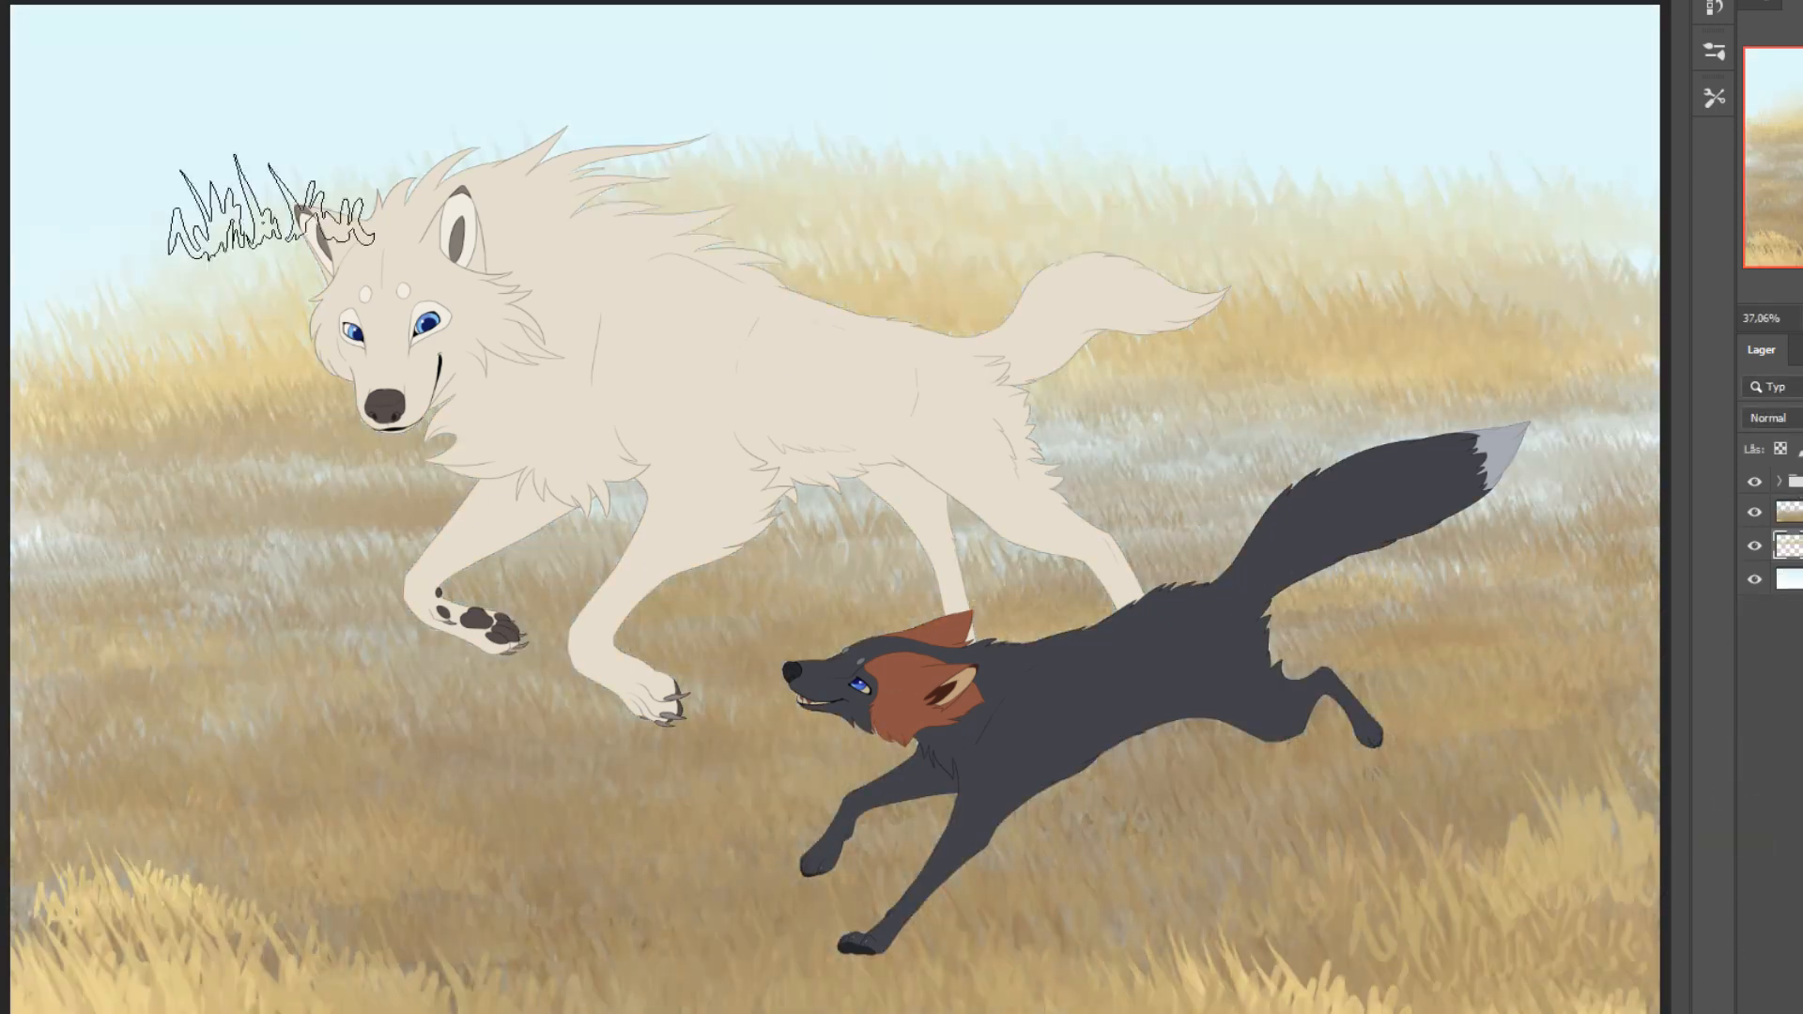
scroll("down", 3)
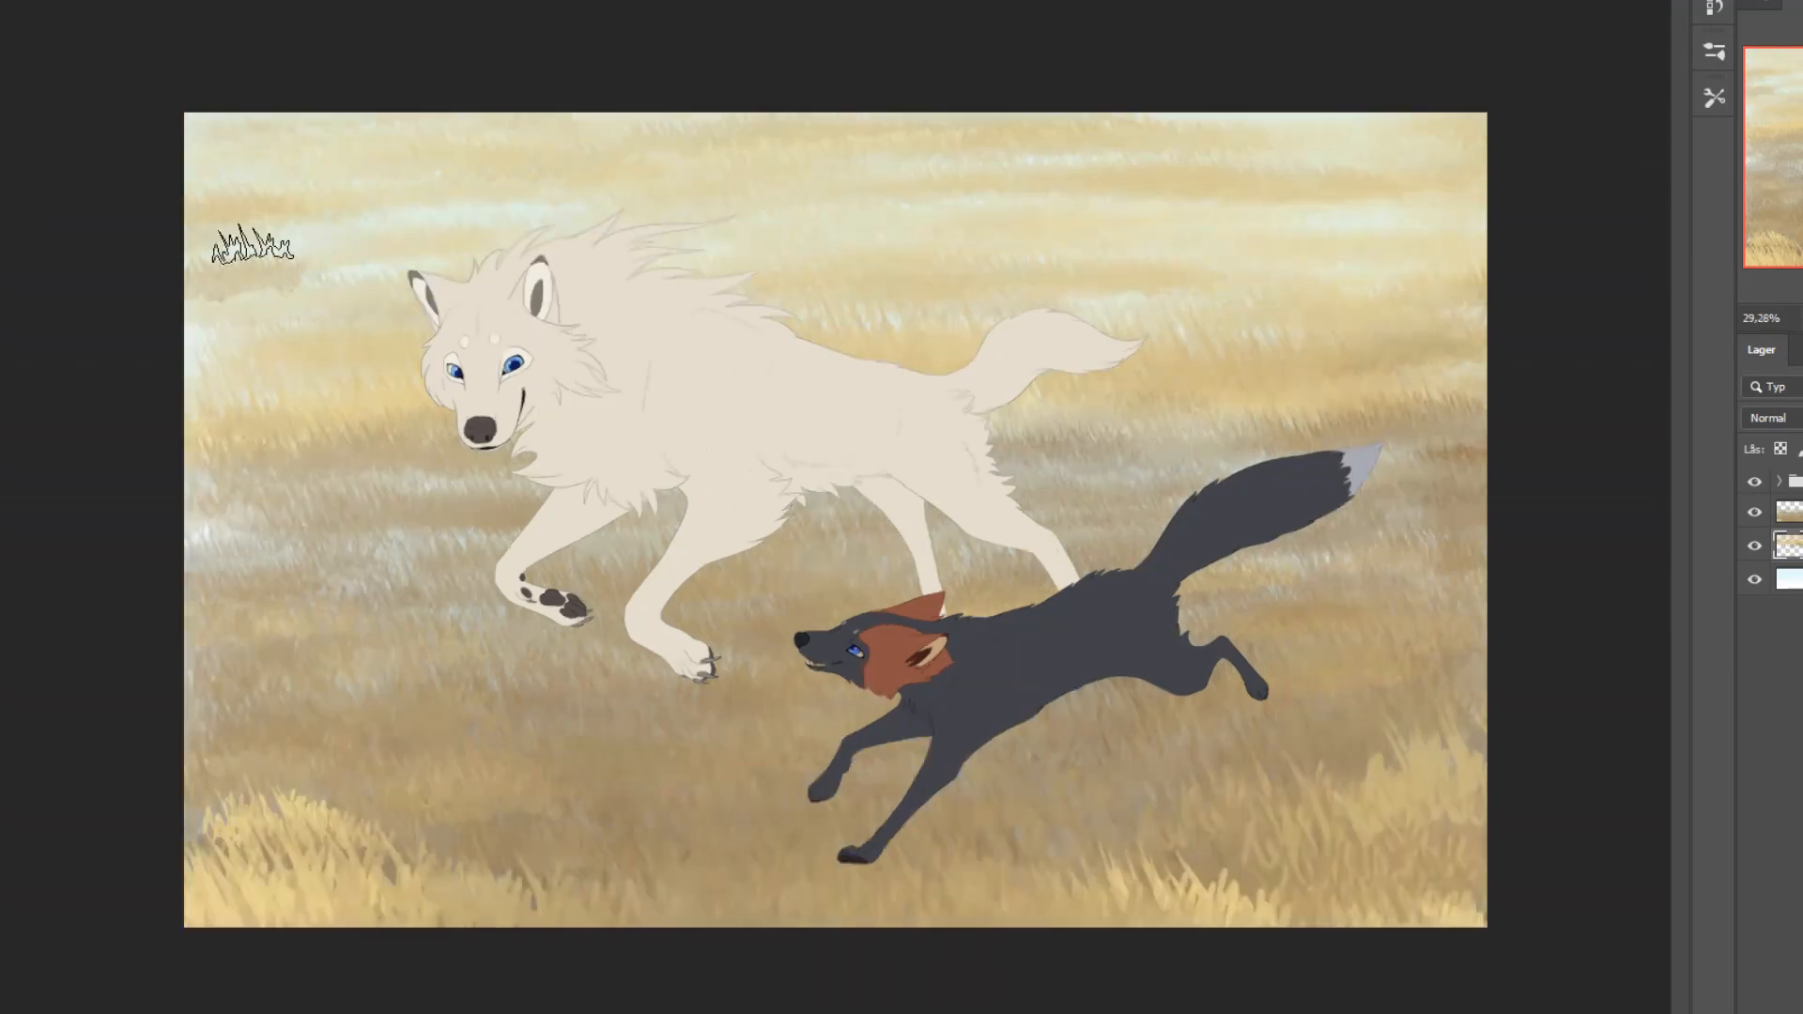